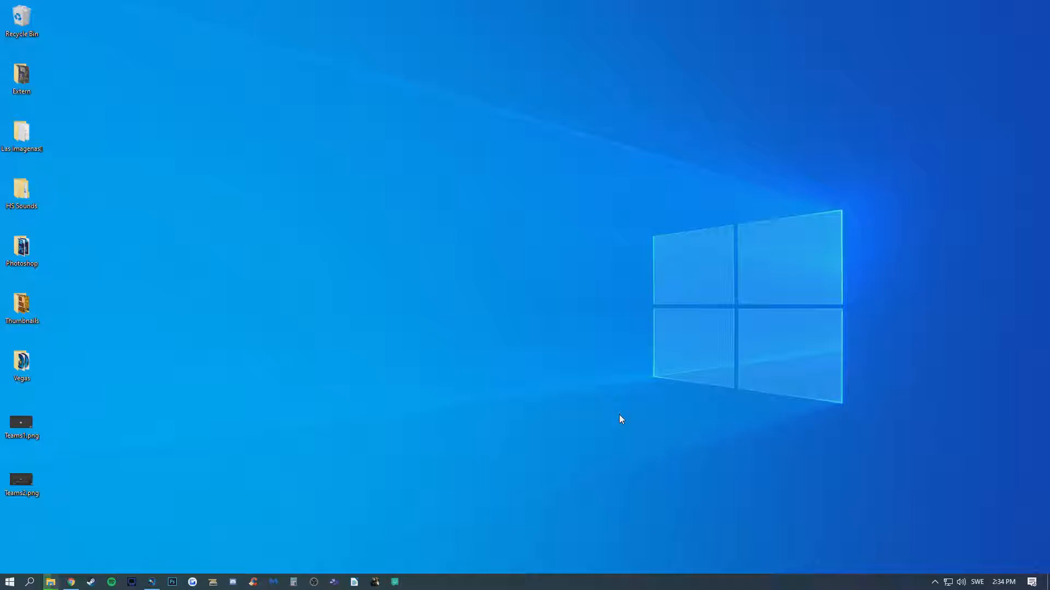
Step: Launch Task Manager from the taskbar menu and expand it to the detailed process view
right_click(479, 583)
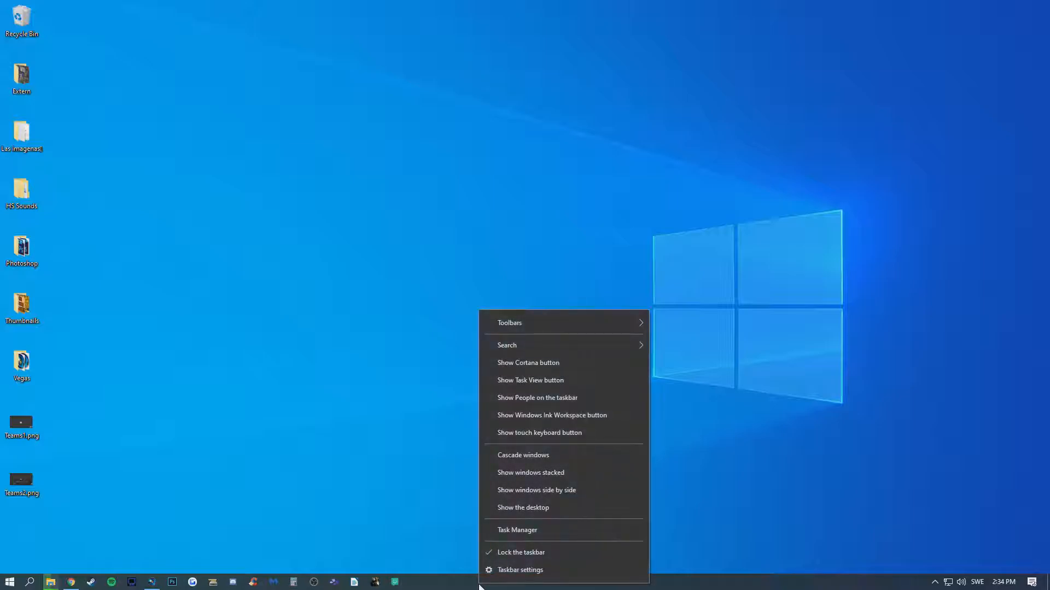
left_click(517, 531)
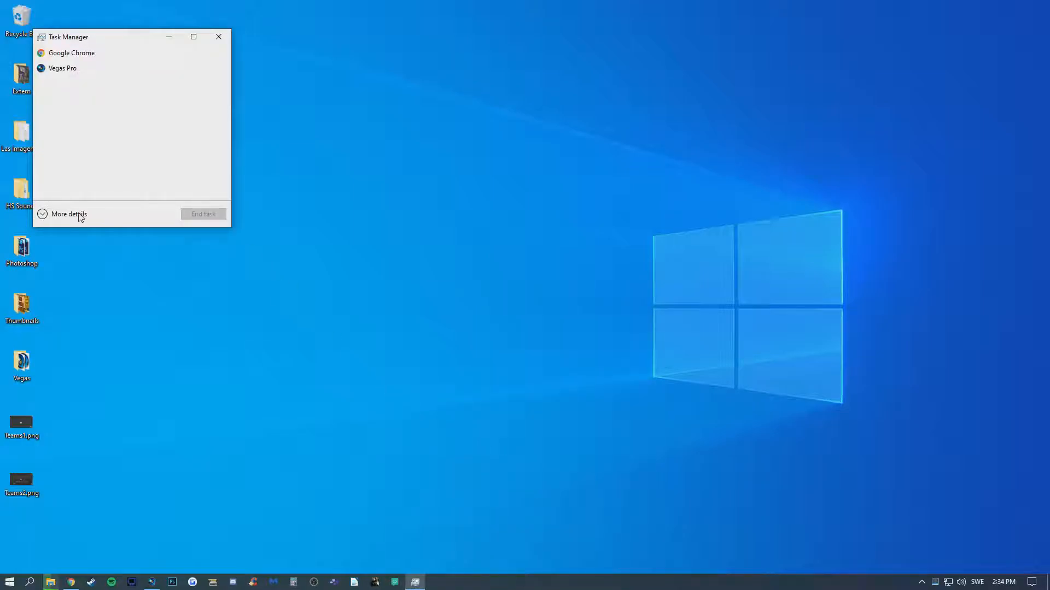
left_click(69, 214)
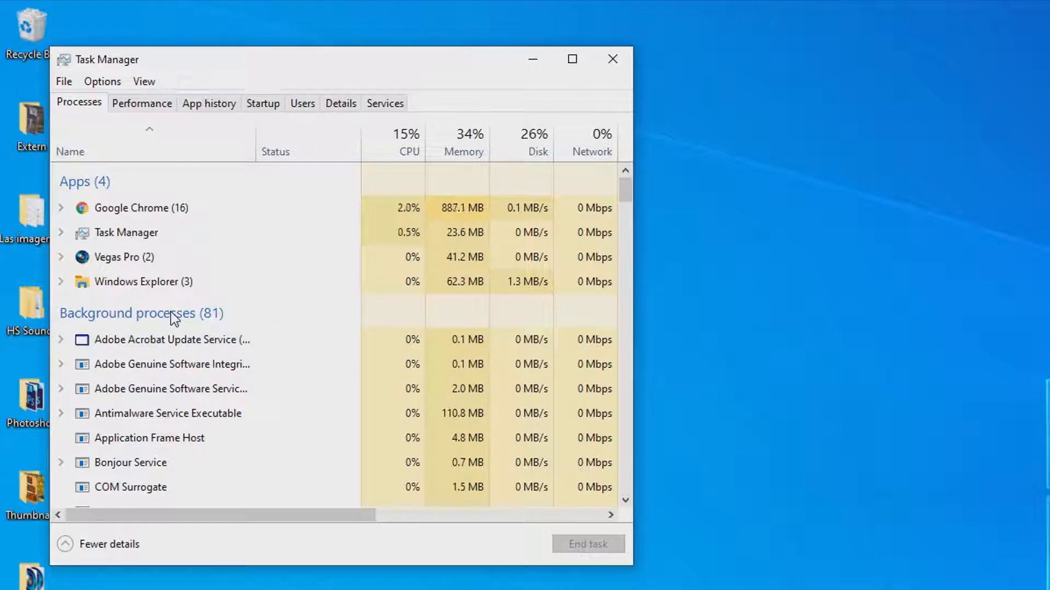
Step: End the Microsoft Outlook (32 bit) background process
scroll("down", 3)
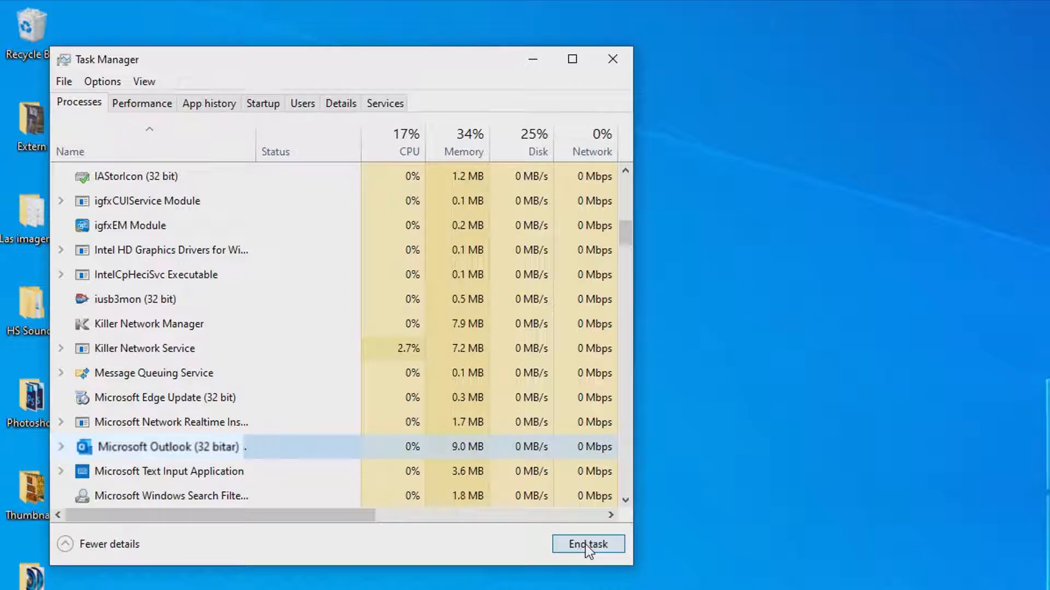
left_click(587, 543)
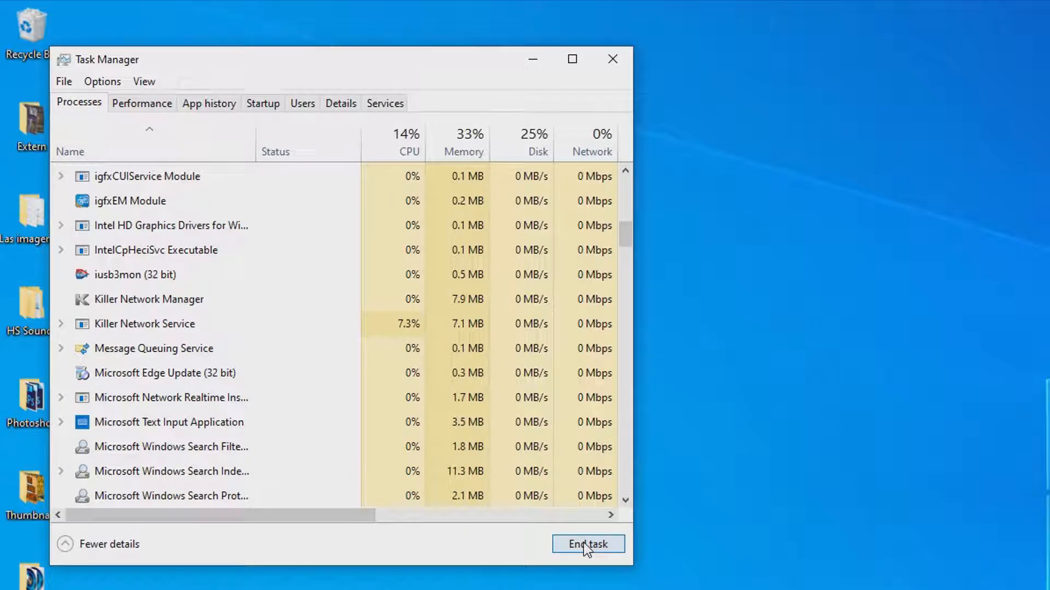